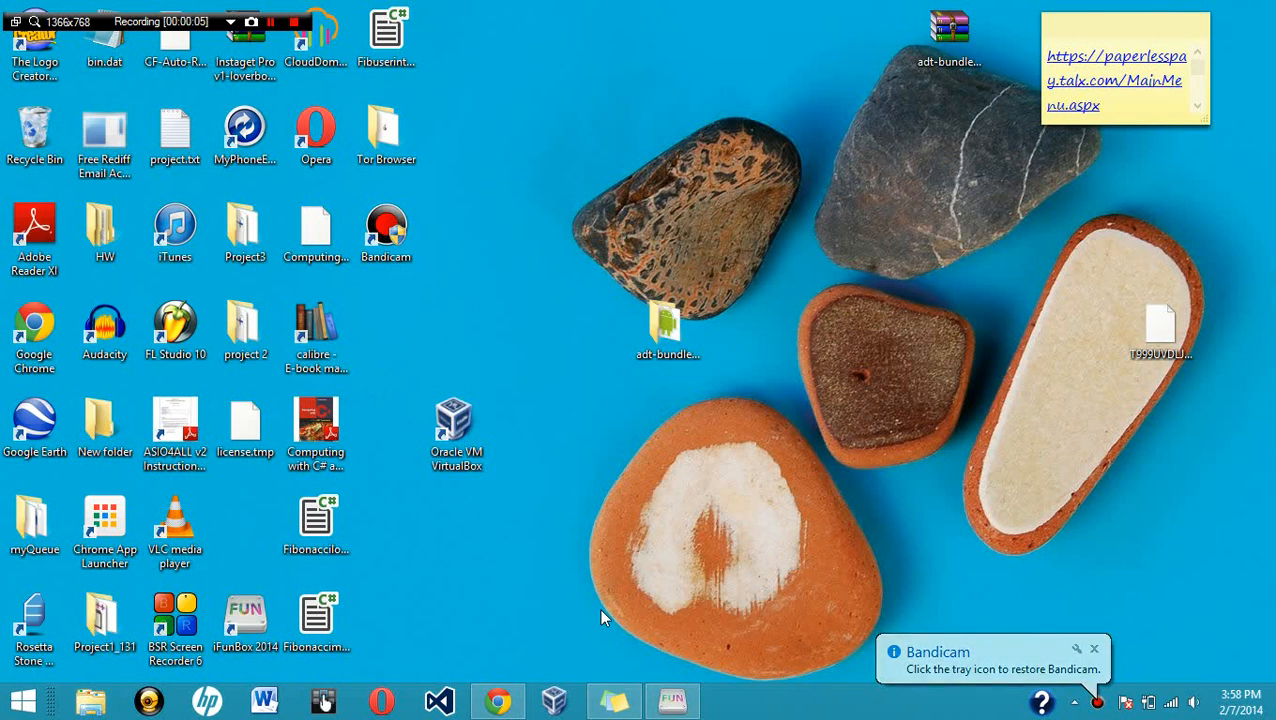
mouse_move(588, 616)
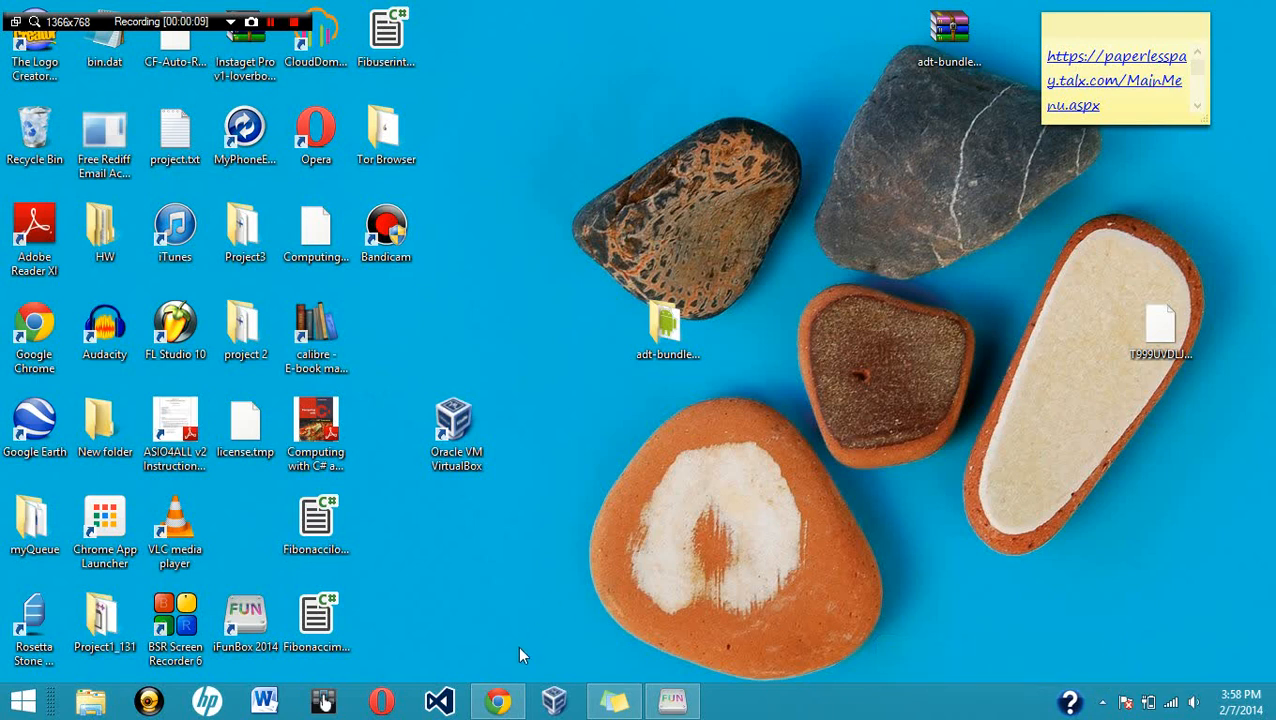
mouse_move(500, 704)
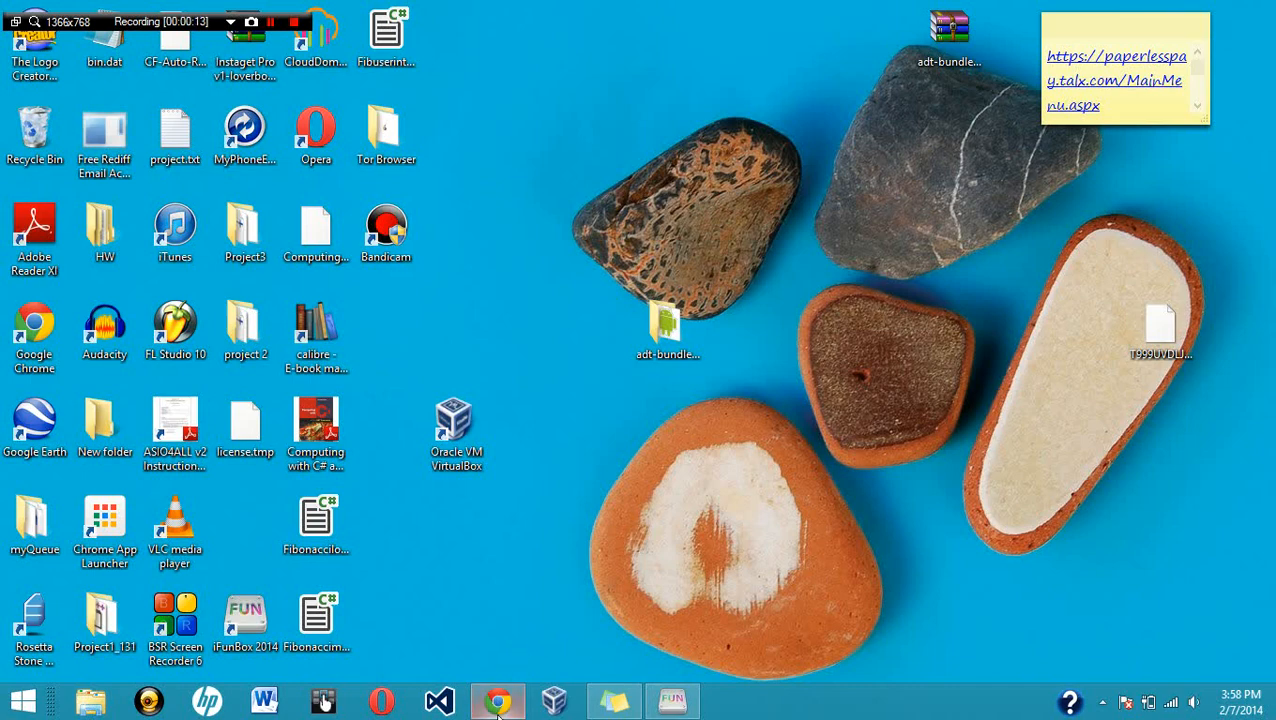
- Show i-funbox.com in Chrome, move the iFunBox shortcut onto the desktop and launch it
left_click(488, 692)
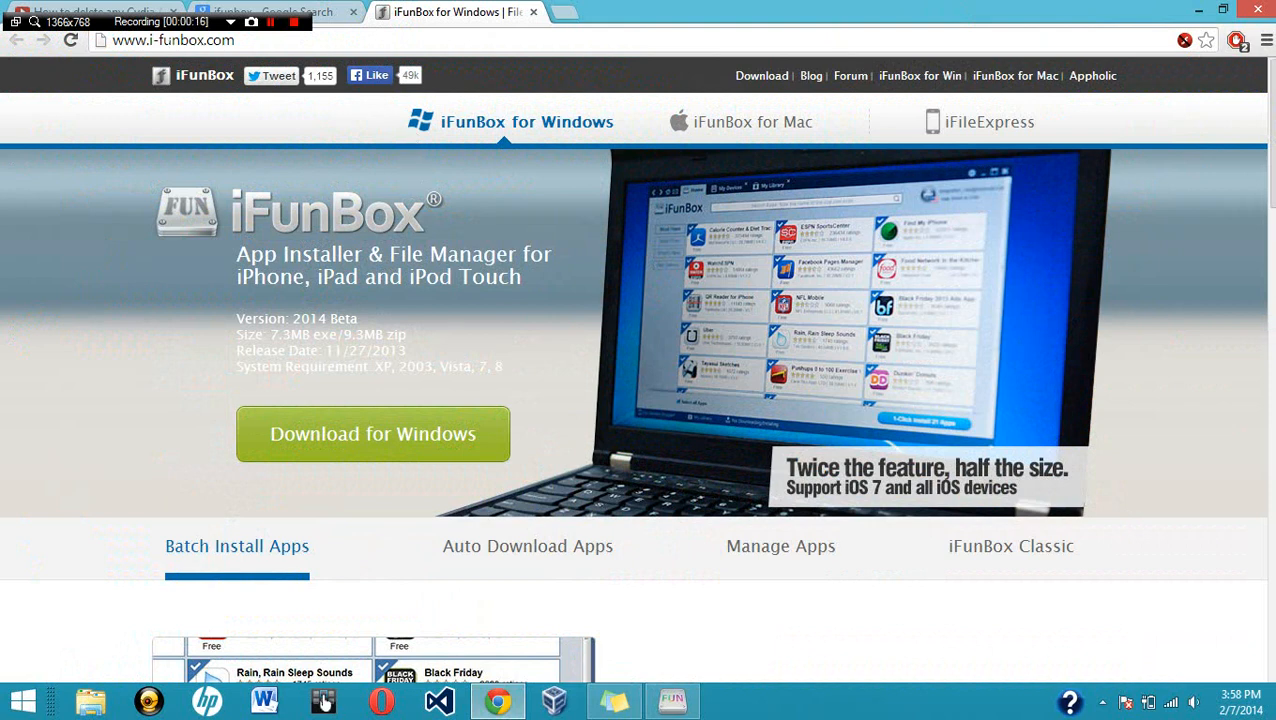
mouse_move(384, 284)
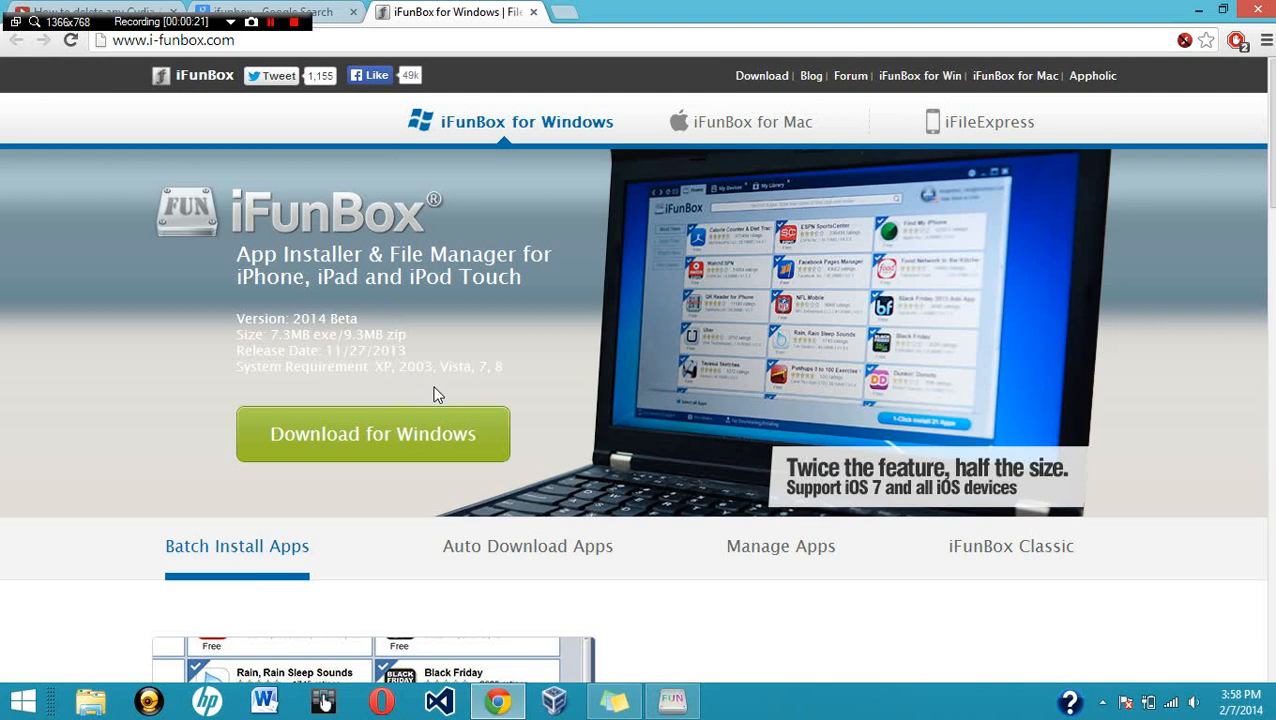
mouse_move(754, 122)
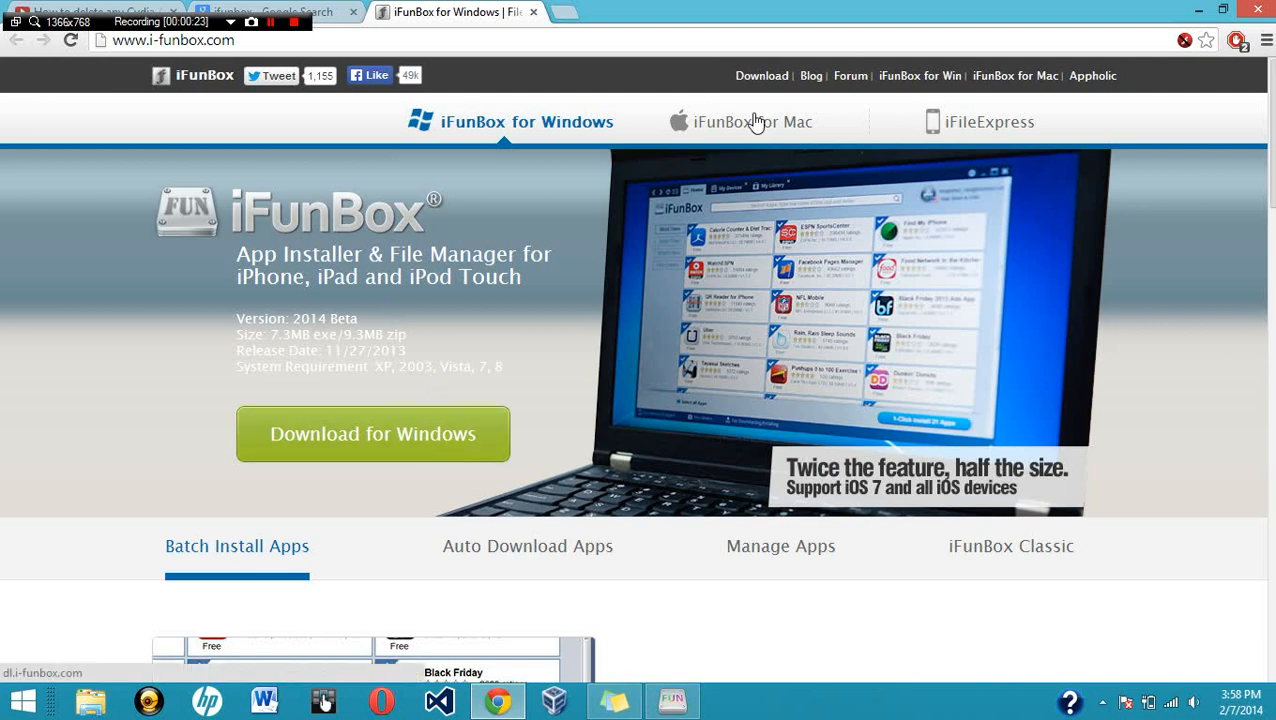
left_click(748, 122)
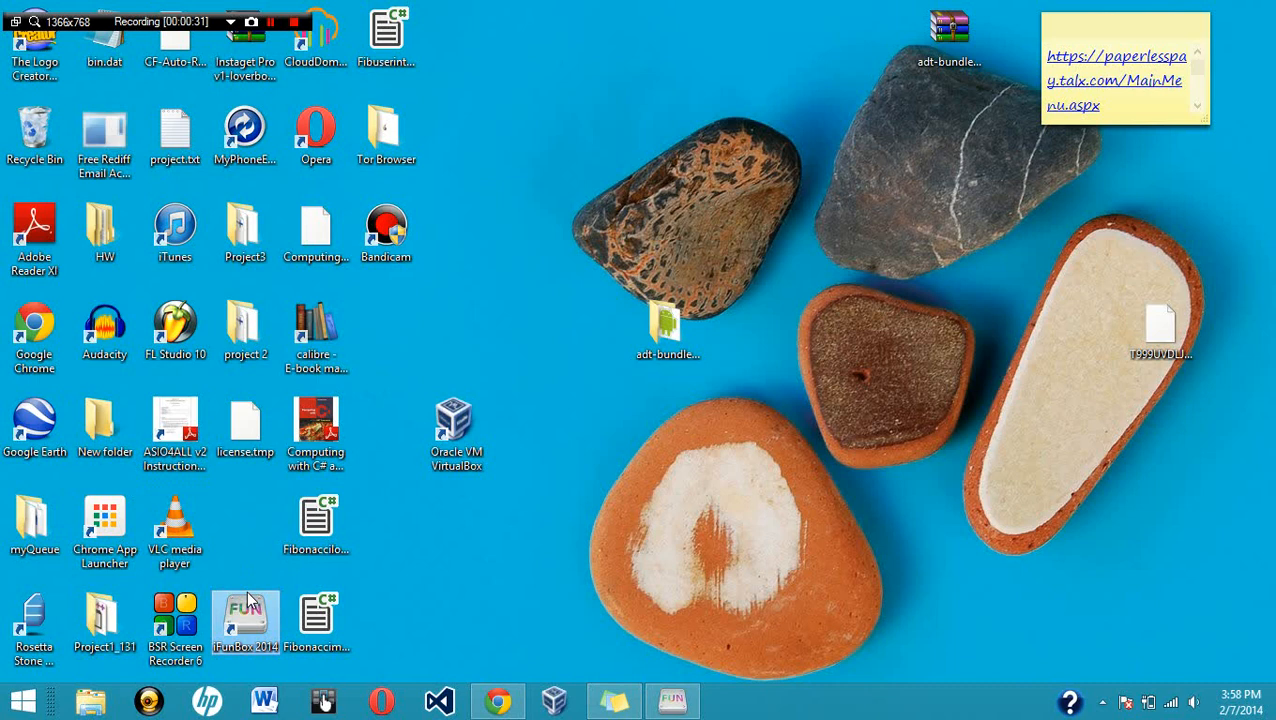
left_click_drag(244, 616, 596, 136)
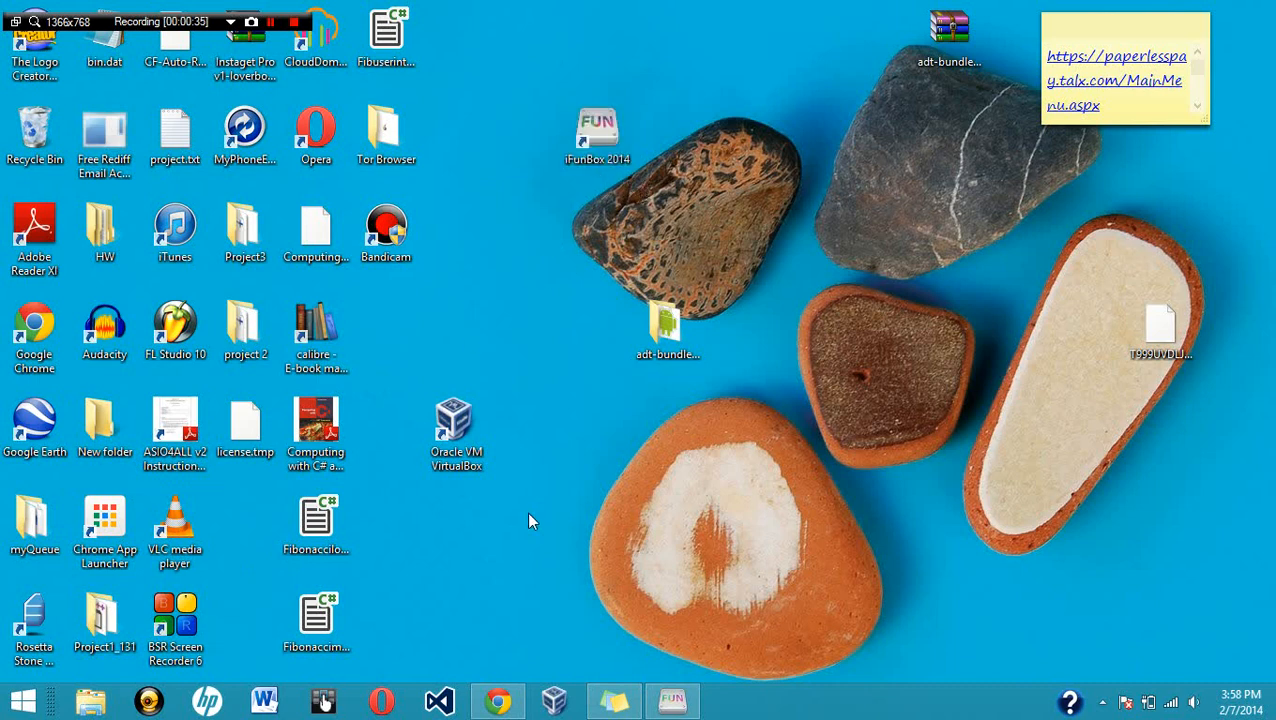
left_click(676, 700)
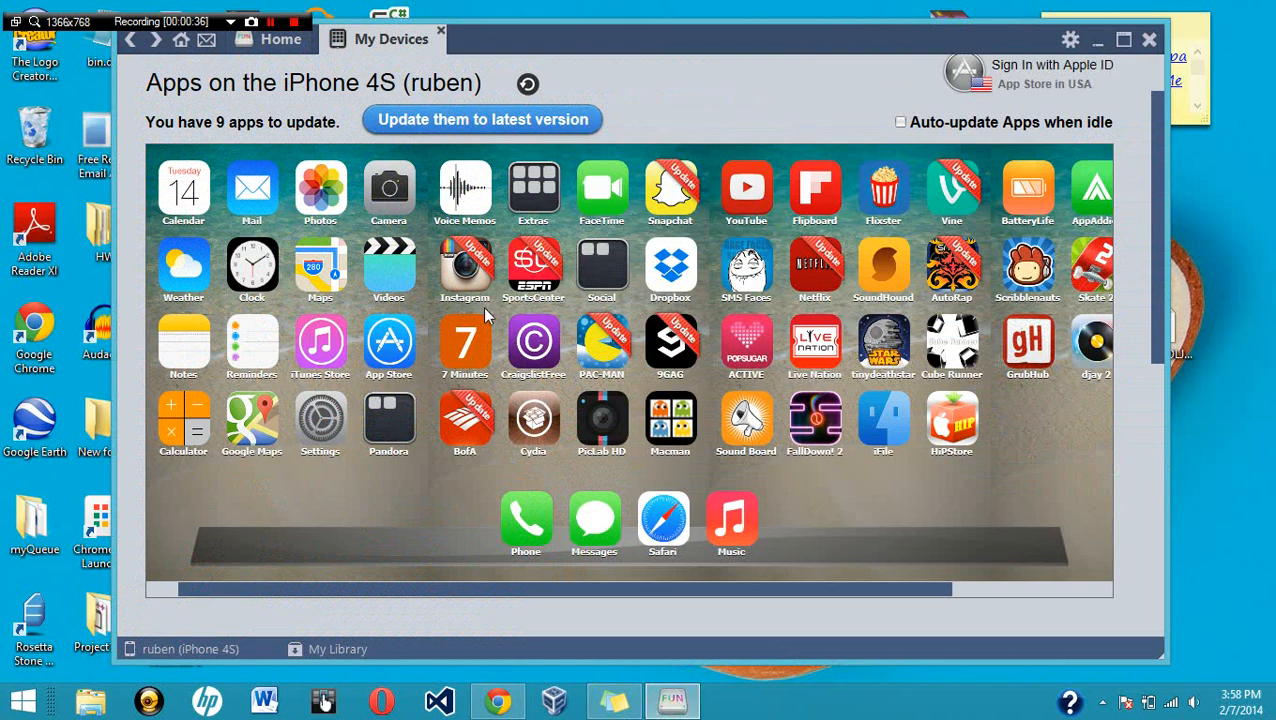
- Browse iFunBox's recommended store apps page and scroll through its listings
left_click(280, 38)
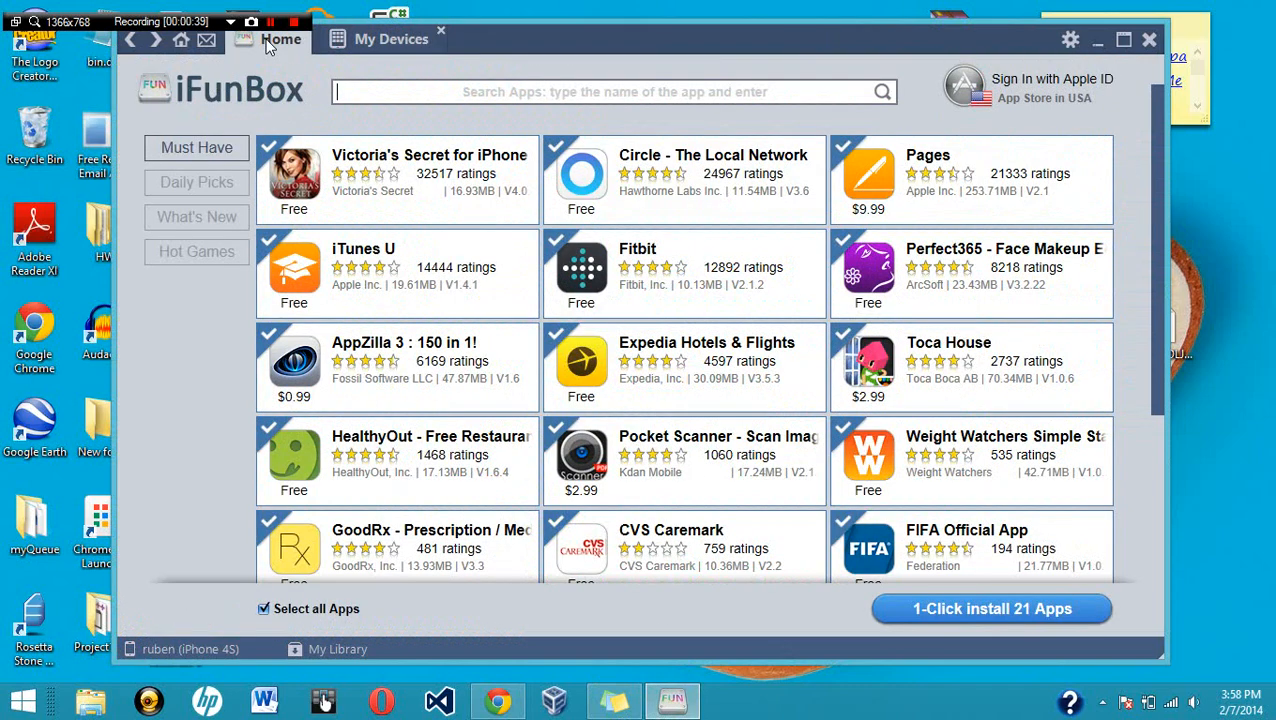
mouse_move(200, 660)
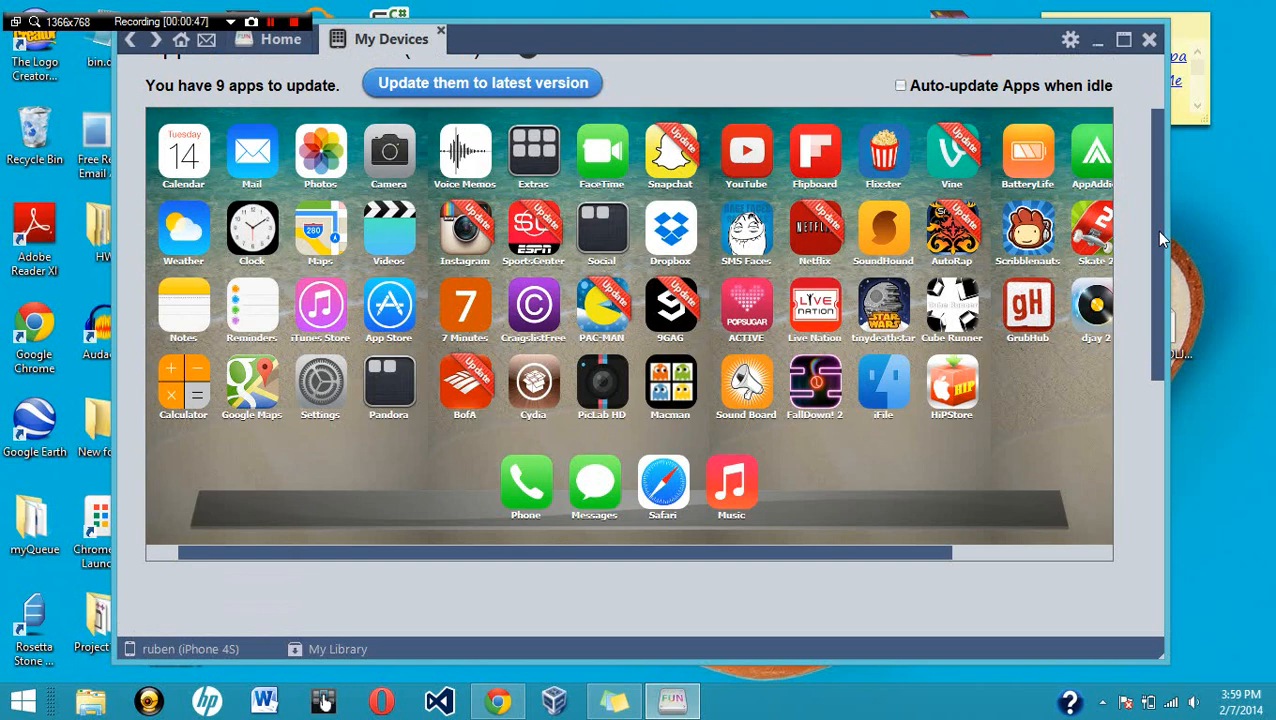
scroll("down", 3)
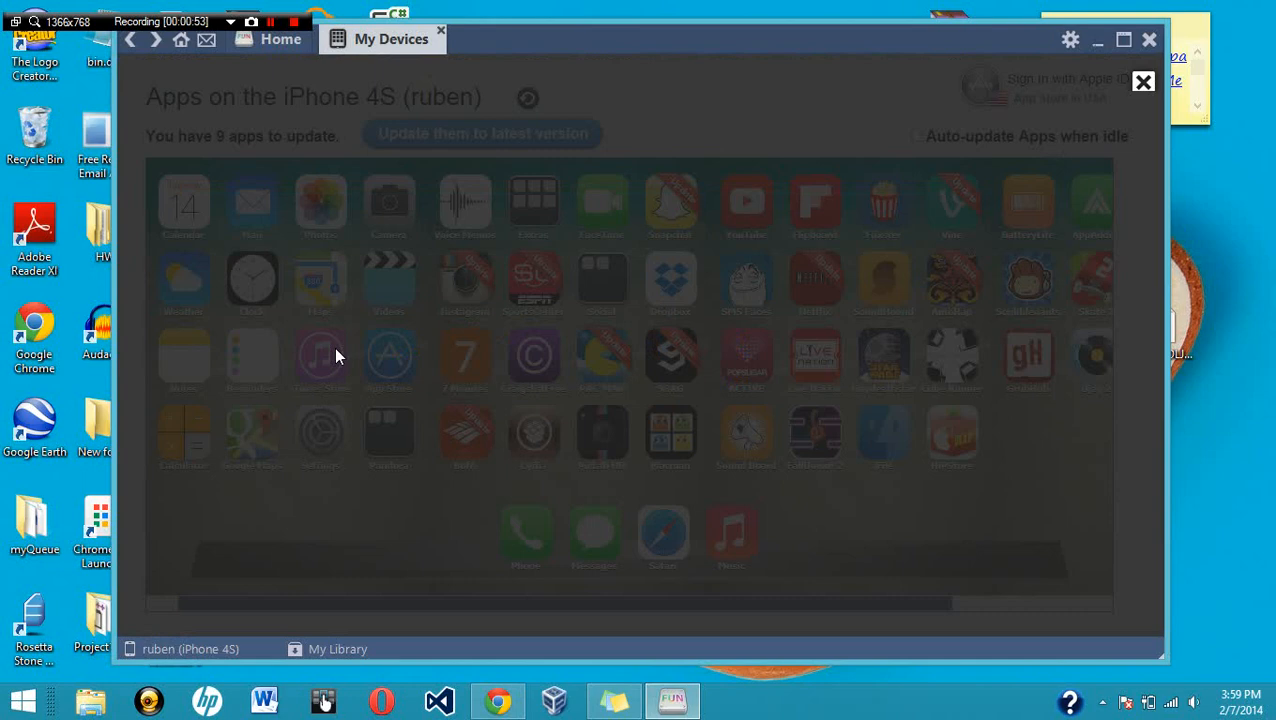
mouse_move(572, 300)
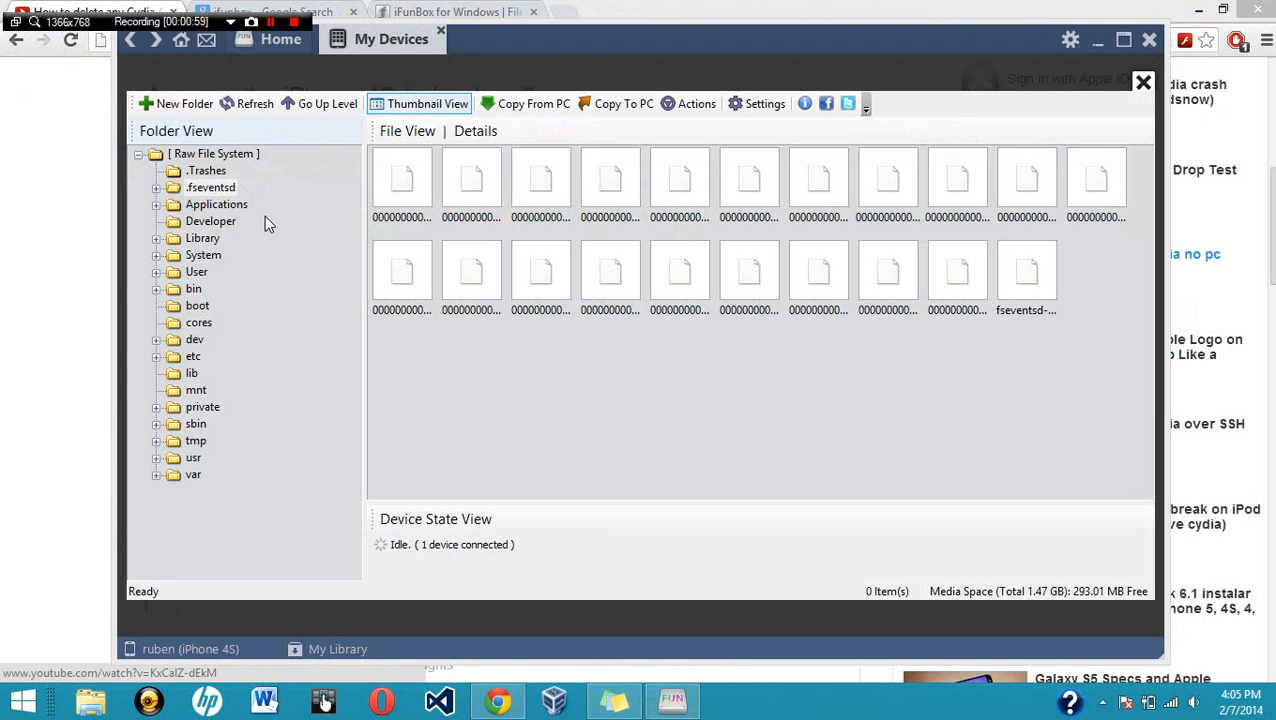
mouse_move(156, 380)
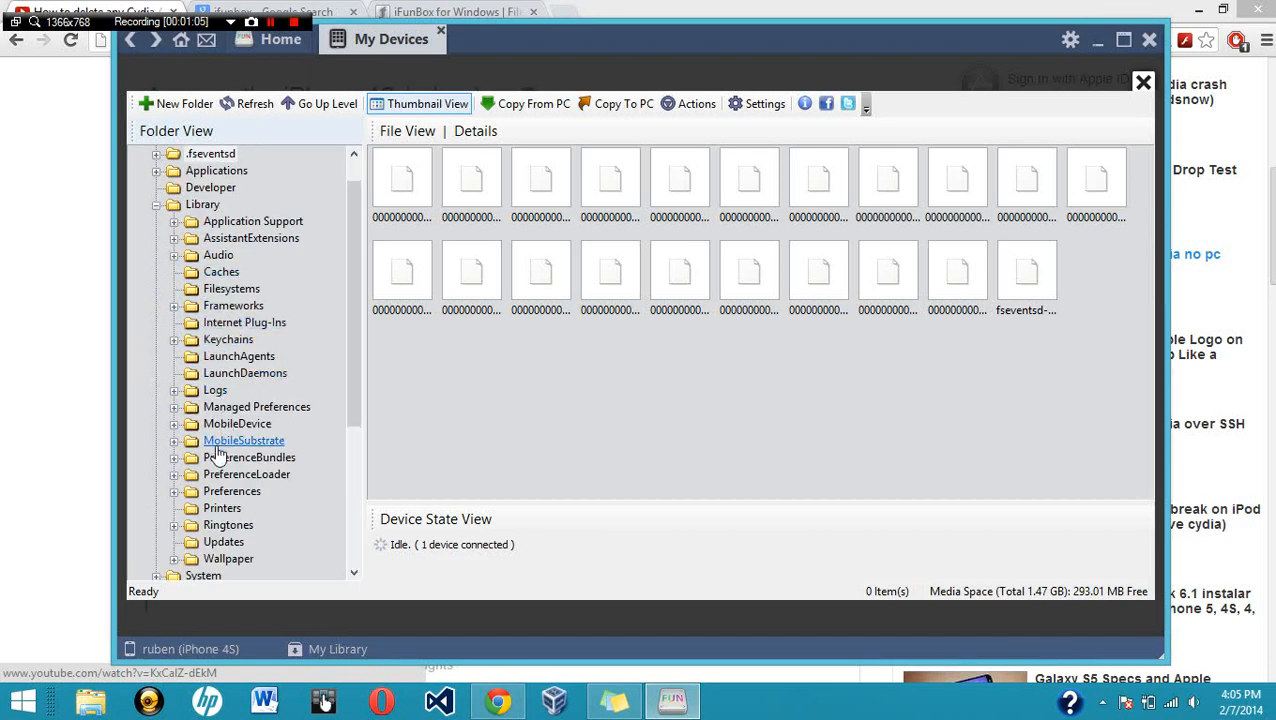
- Navigate into Library > MobileSubstrate > DynamicLibraries to list tweak files like Fancy.dylib and AppList.plist
left_click(176, 440)
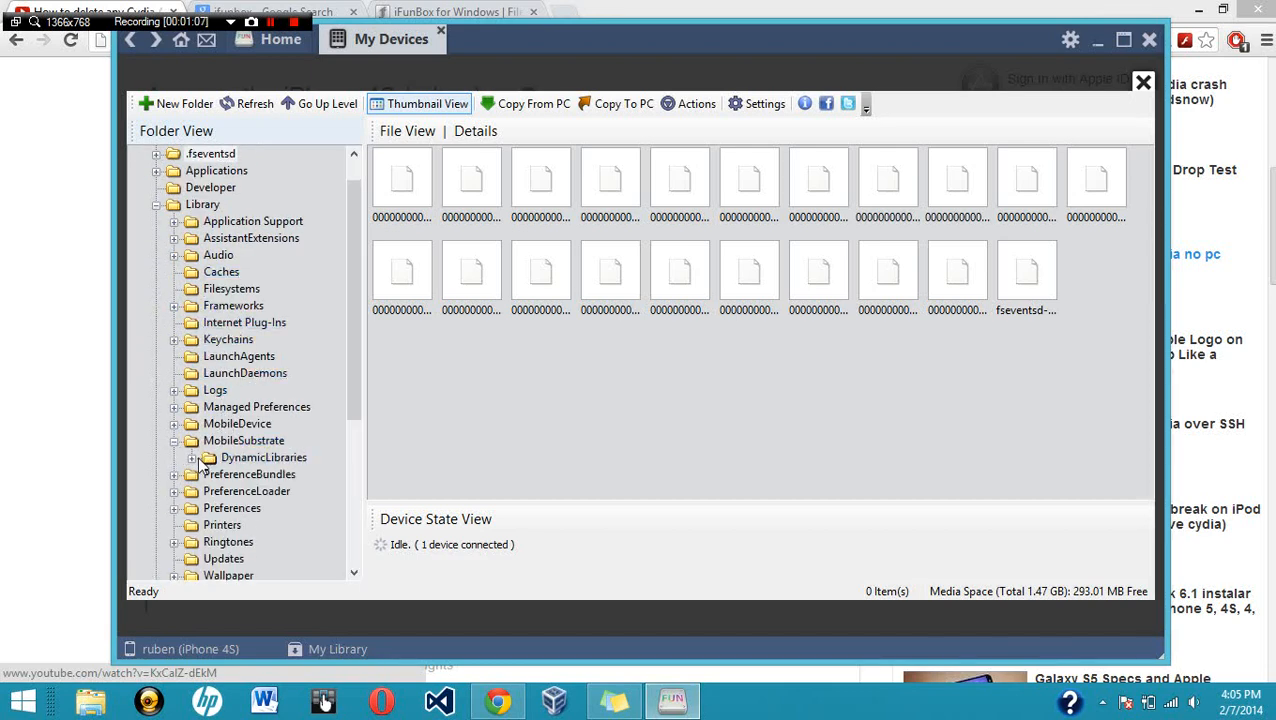
left_click(194, 456)
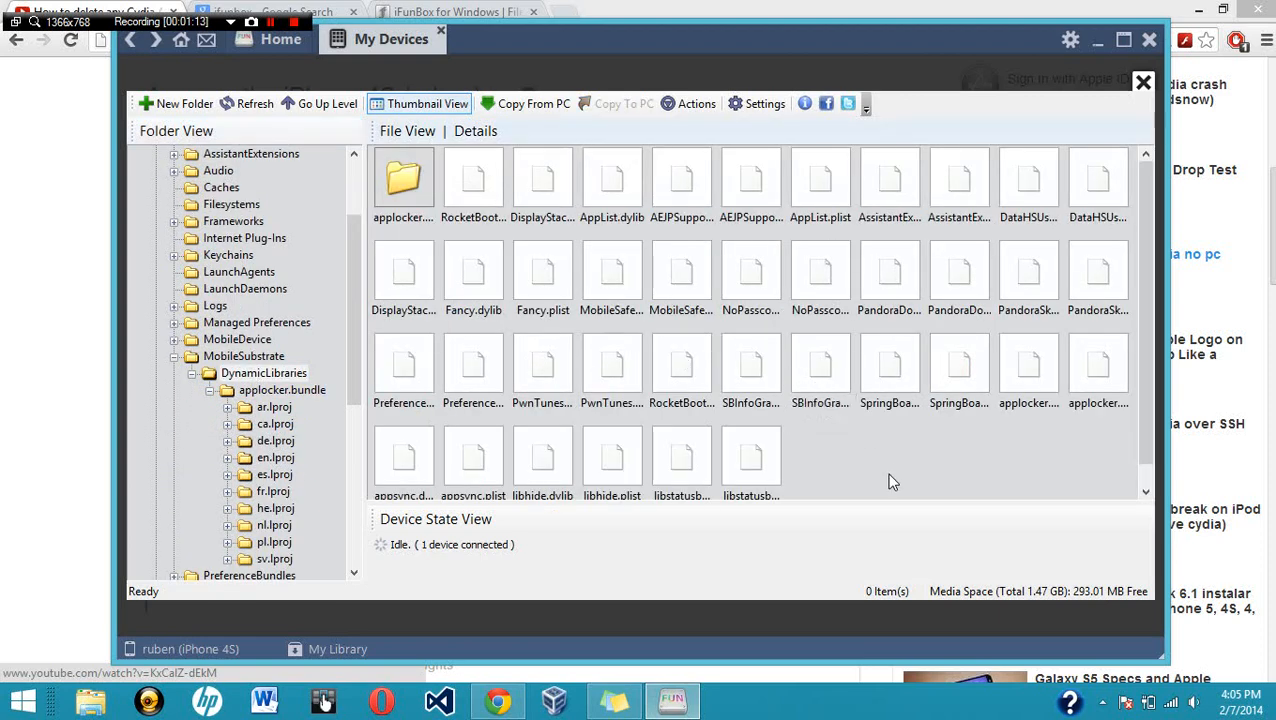
scroll("down", 3)
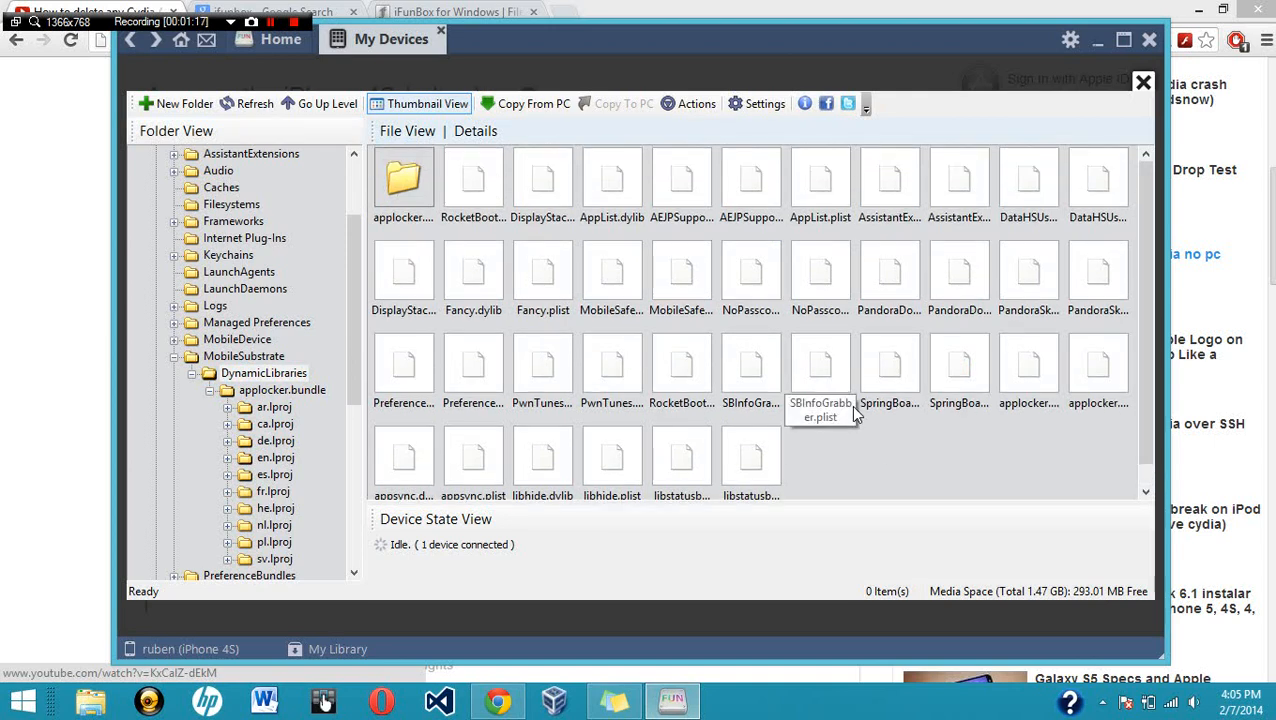
mouse_move(464, 296)
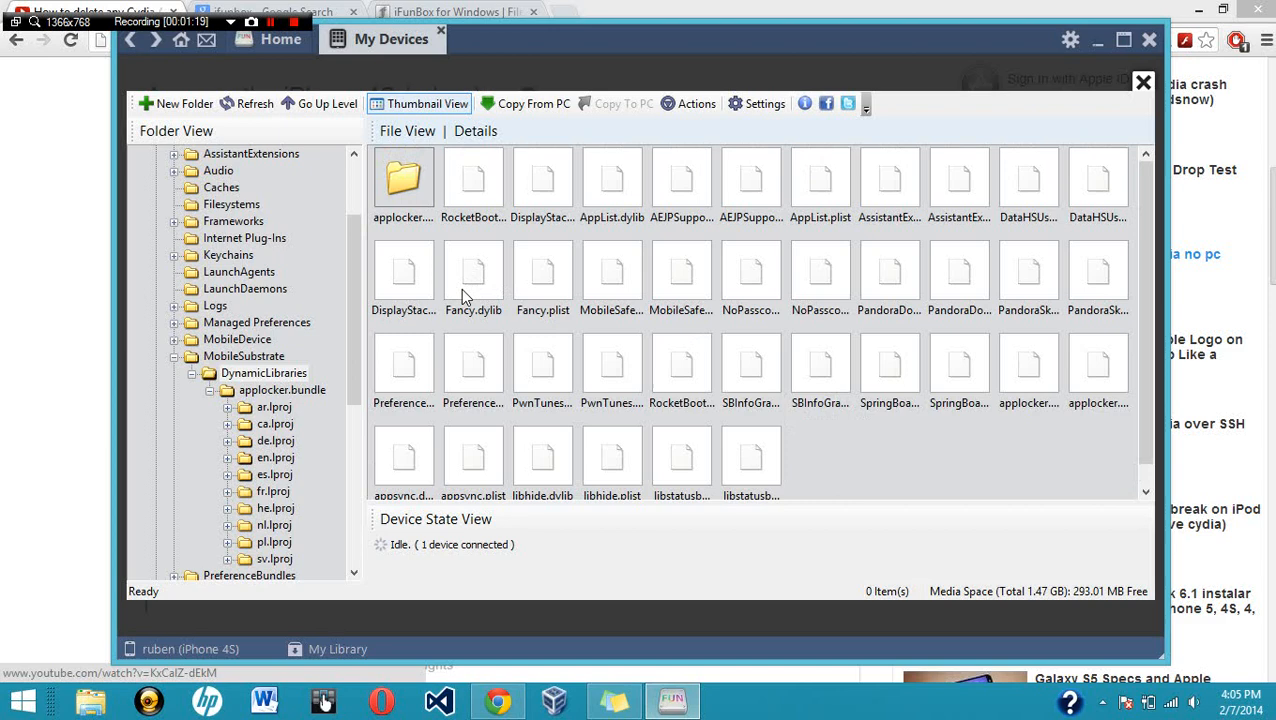
mouse_move(570, 316)
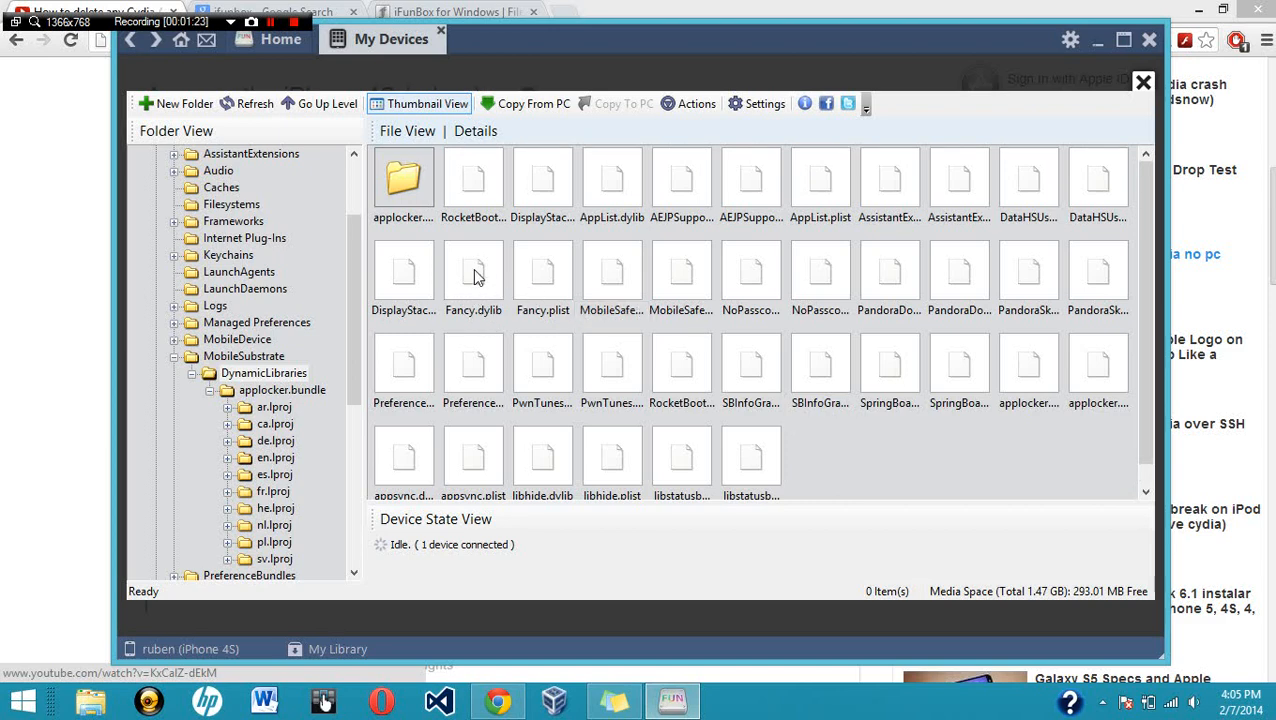
left_click(542, 270)
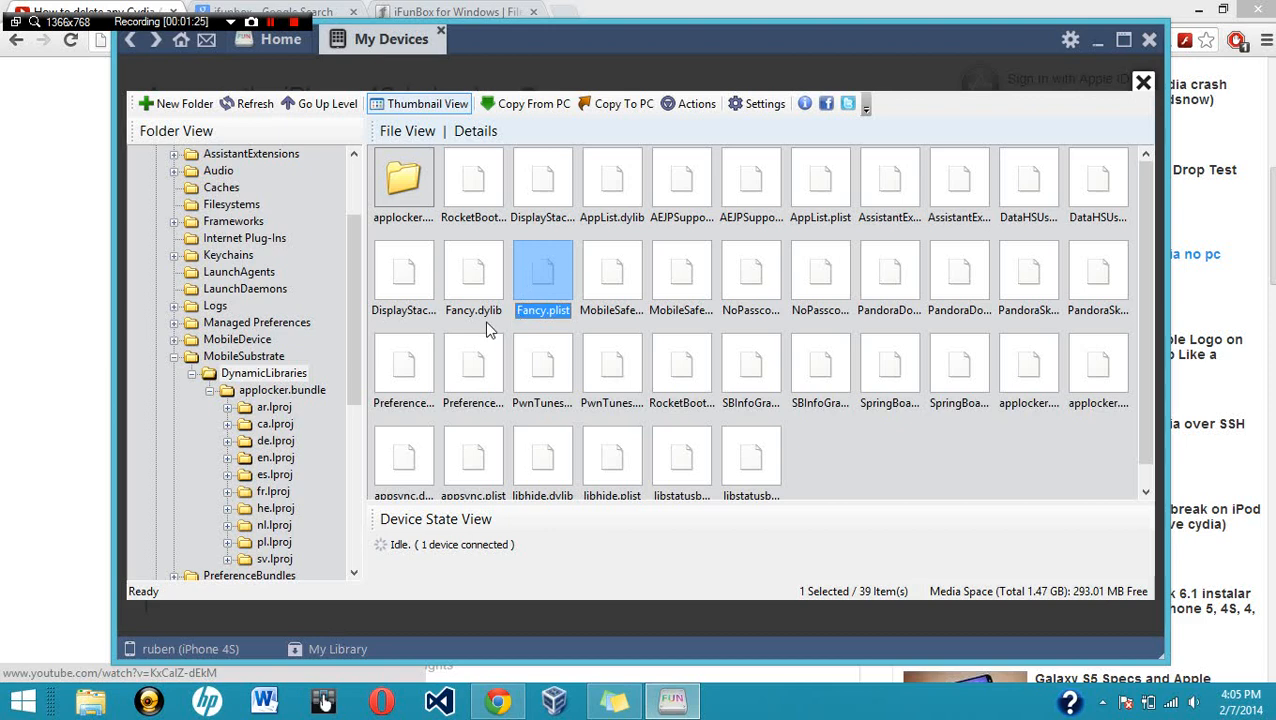
mouse_move(576, 260)
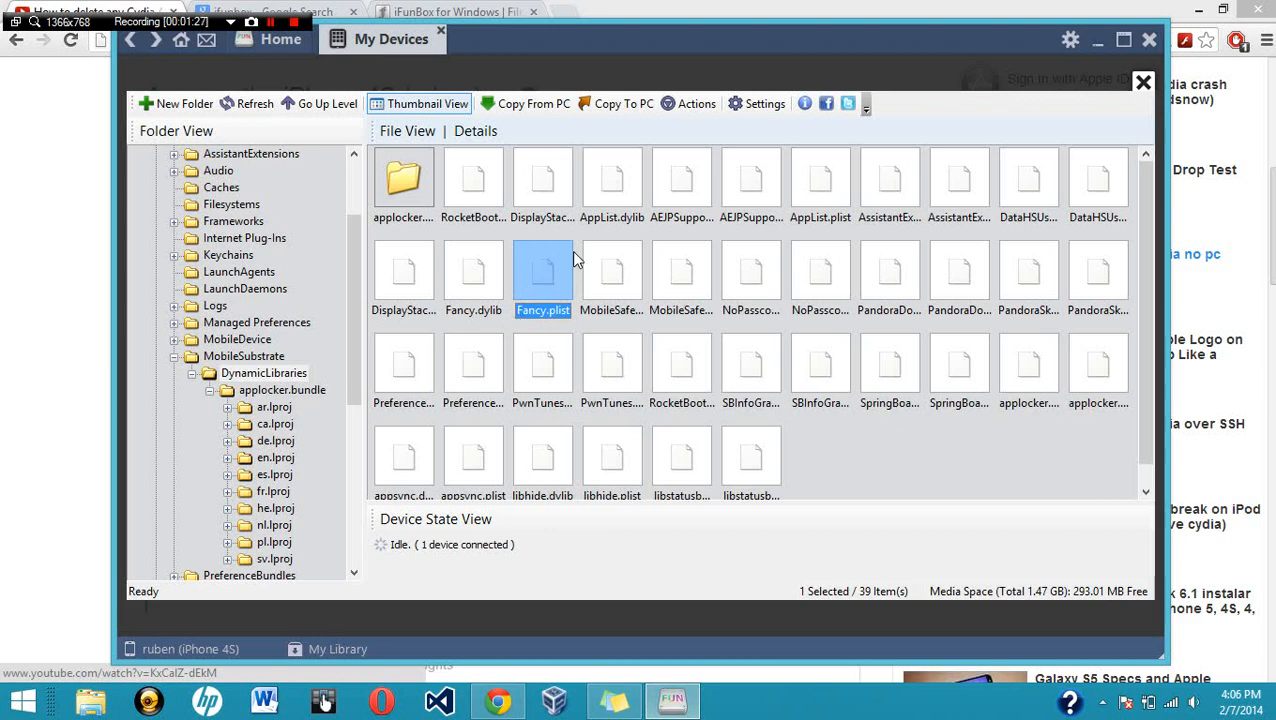
right_click(542, 270)
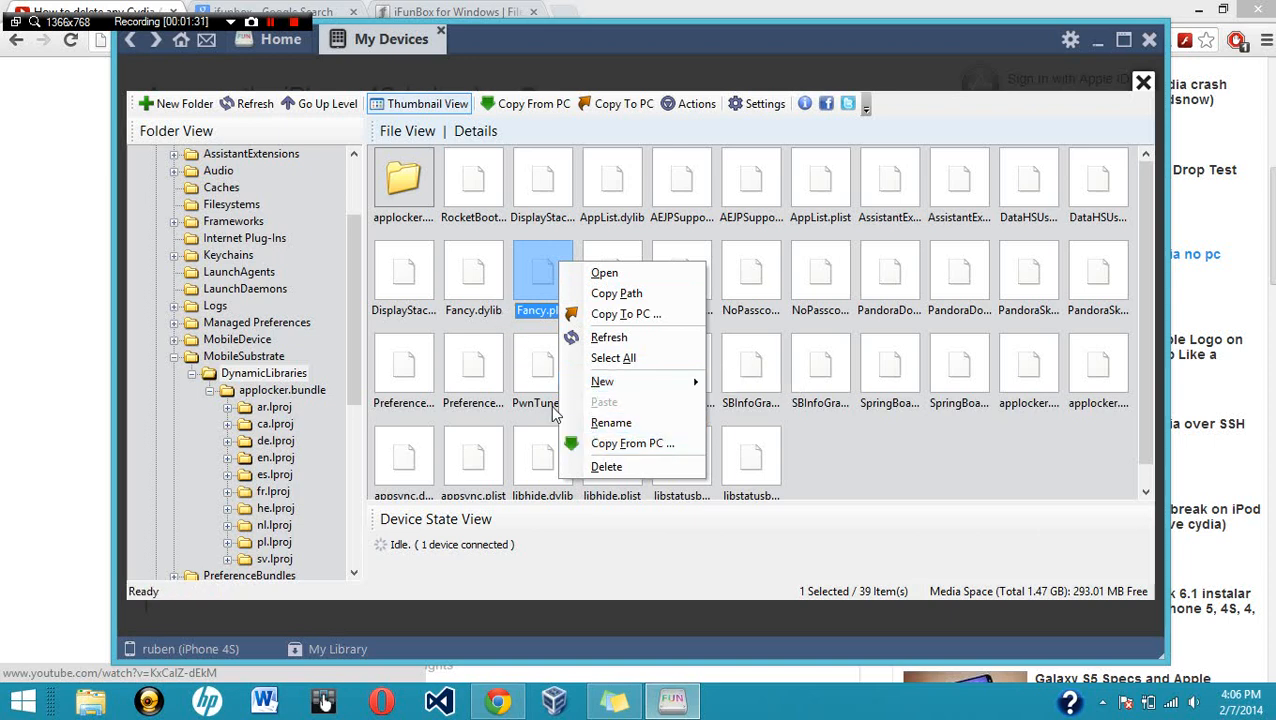
mouse_move(494, 292)
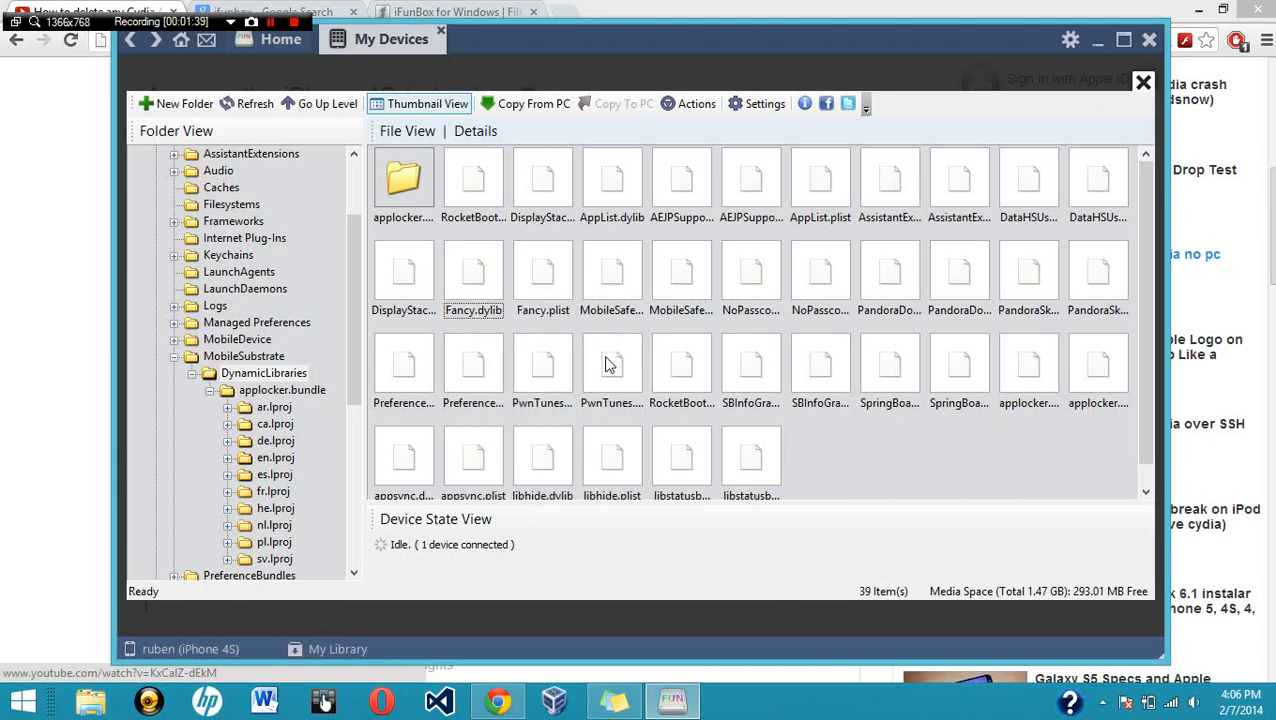
mouse_move(548, 328)
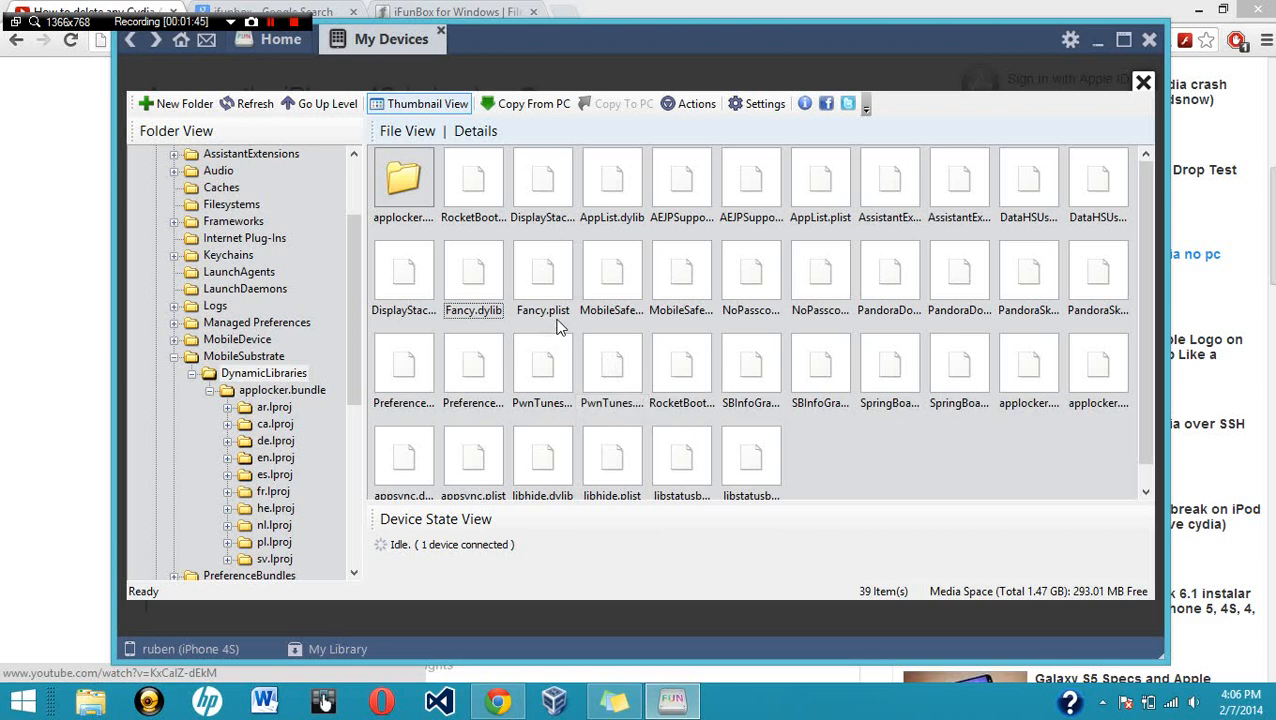
mouse_move(532, 300)
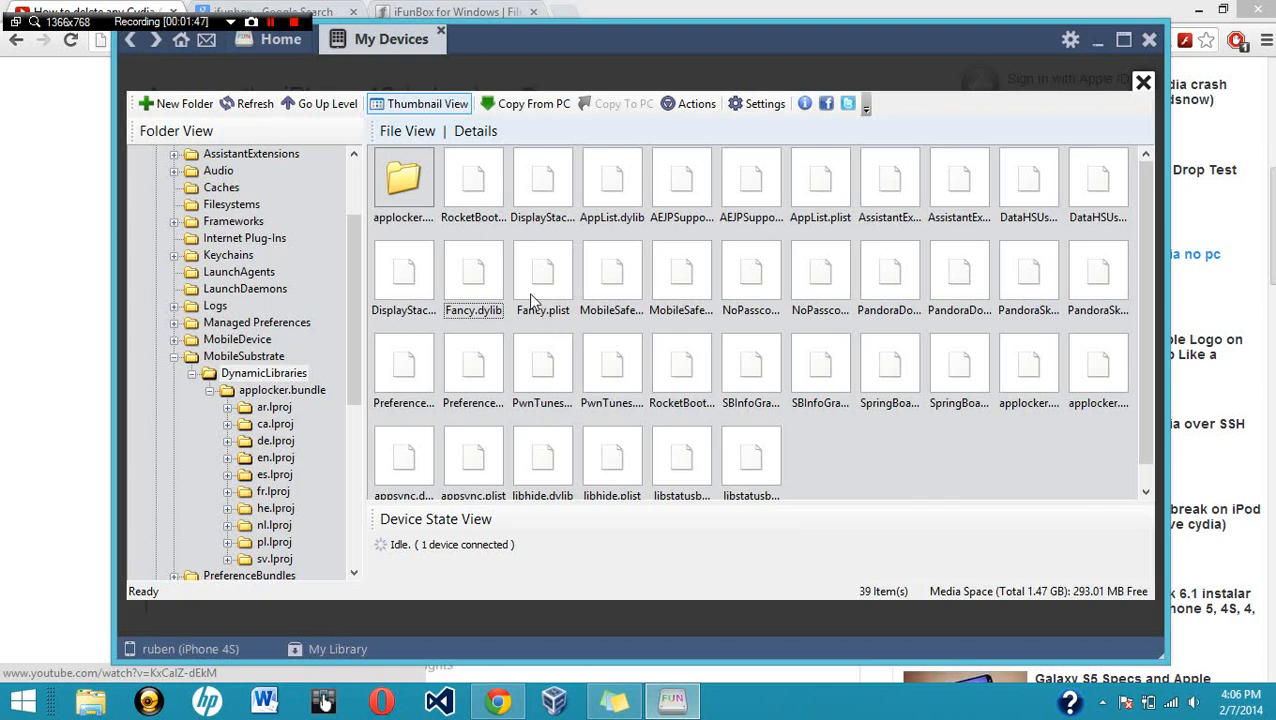
mouse_move(1148, 40)
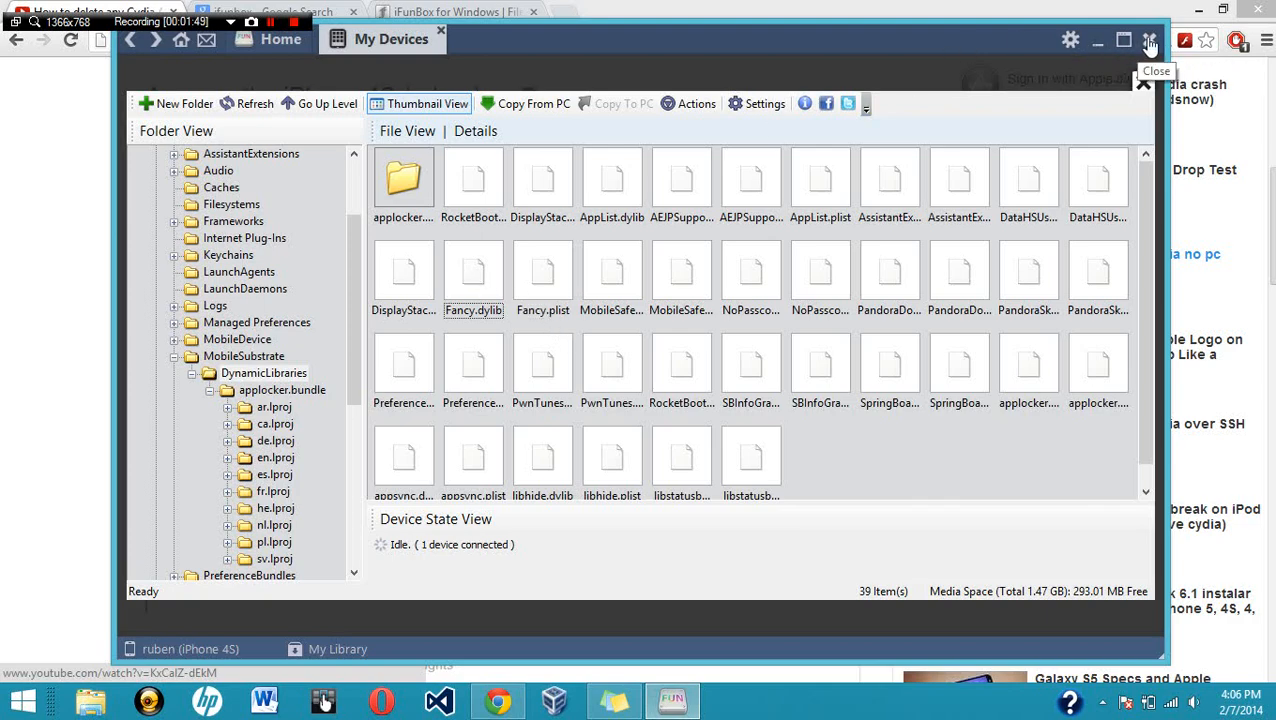